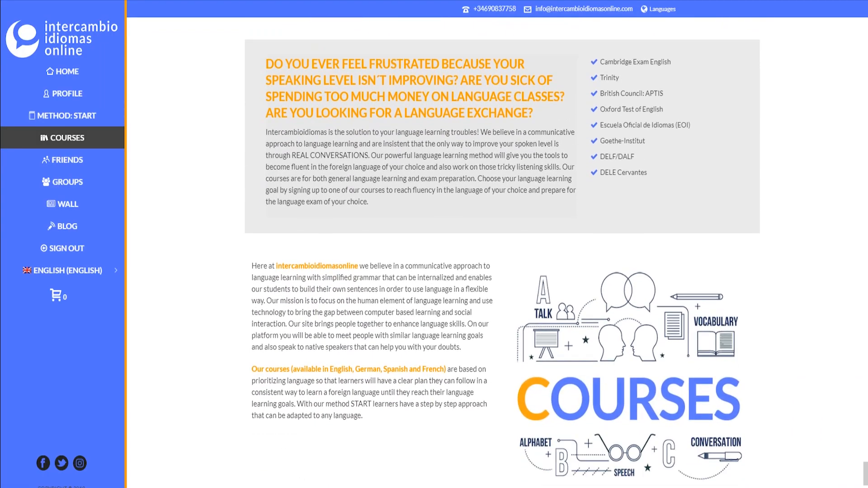
scroll("down", 3)
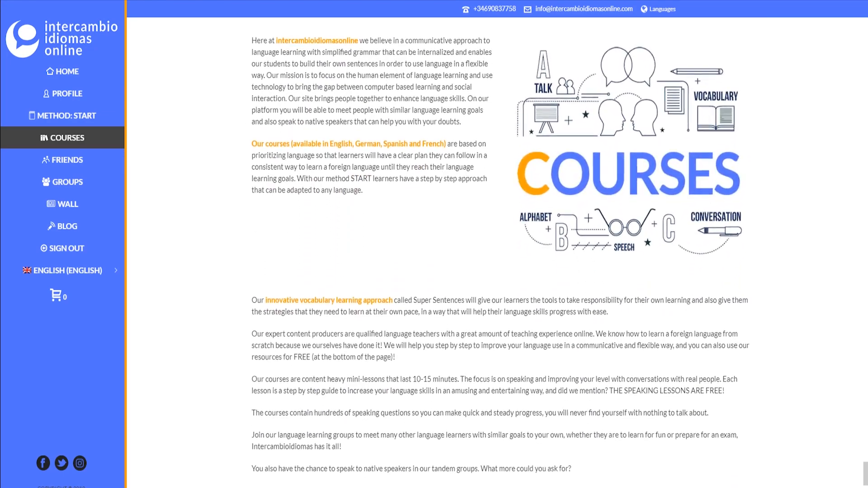